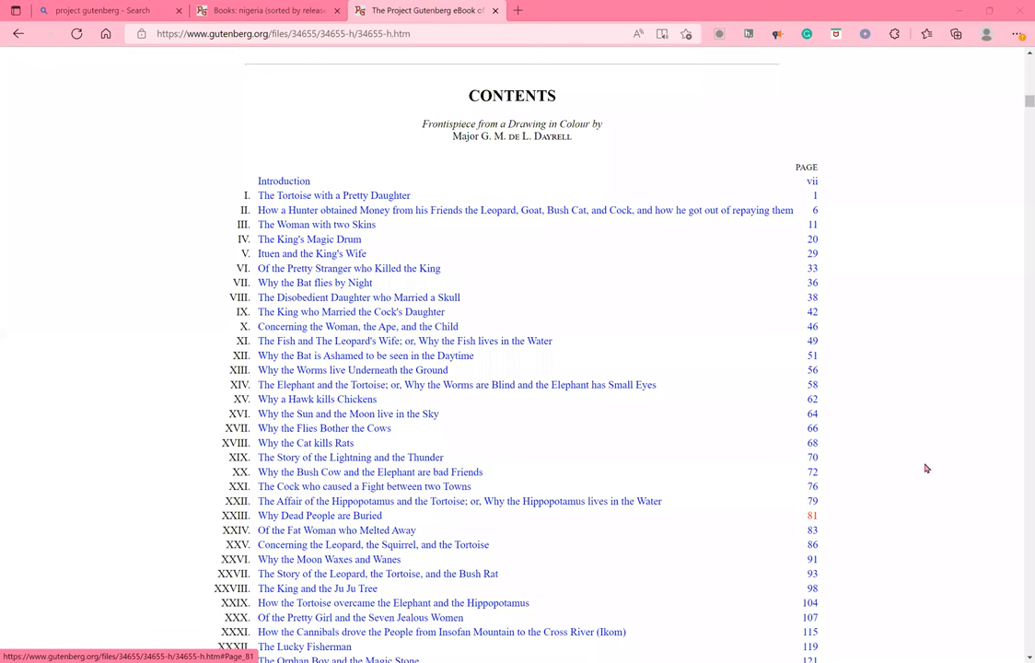
{"action": "scroll", "scroll_direction": "up", "scroll_amount": 3}
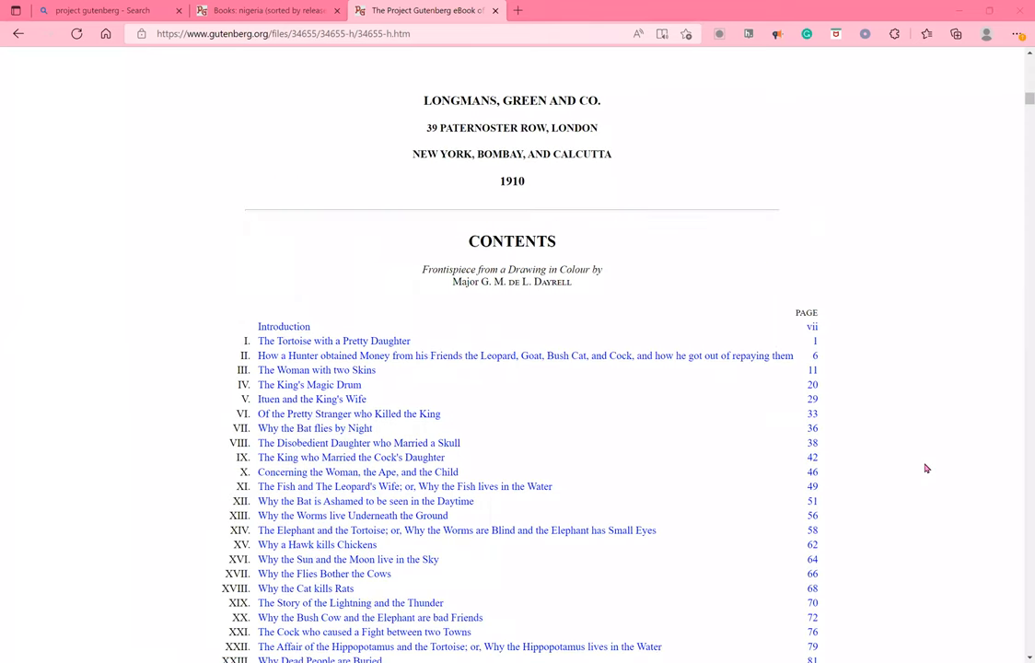
{"action": "scroll", "scroll_direction": "up", "scroll_amount": 3}
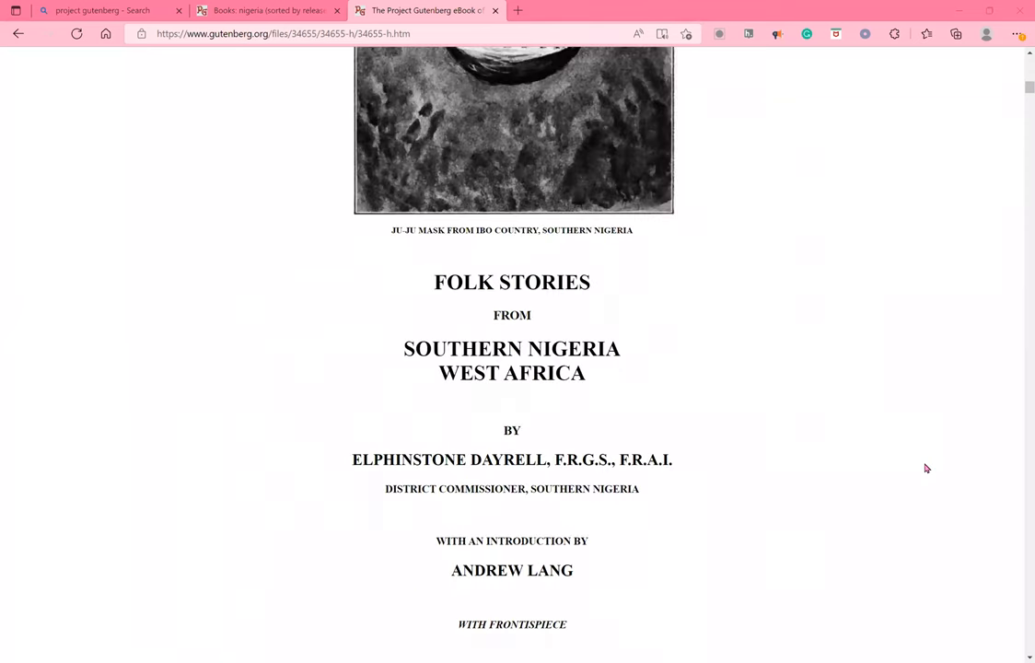
{"action": "scroll", "scroll_direction": "up", "scroll_amount": 3}
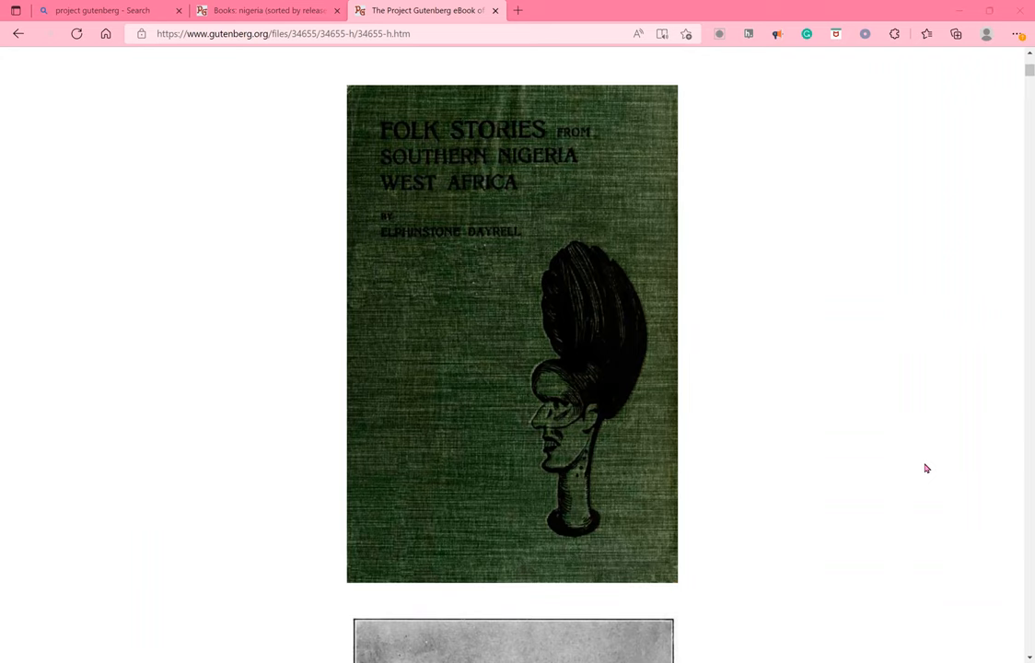
{"action": "scroll", "scroll_direction": "down", "scroll_amount": 3}
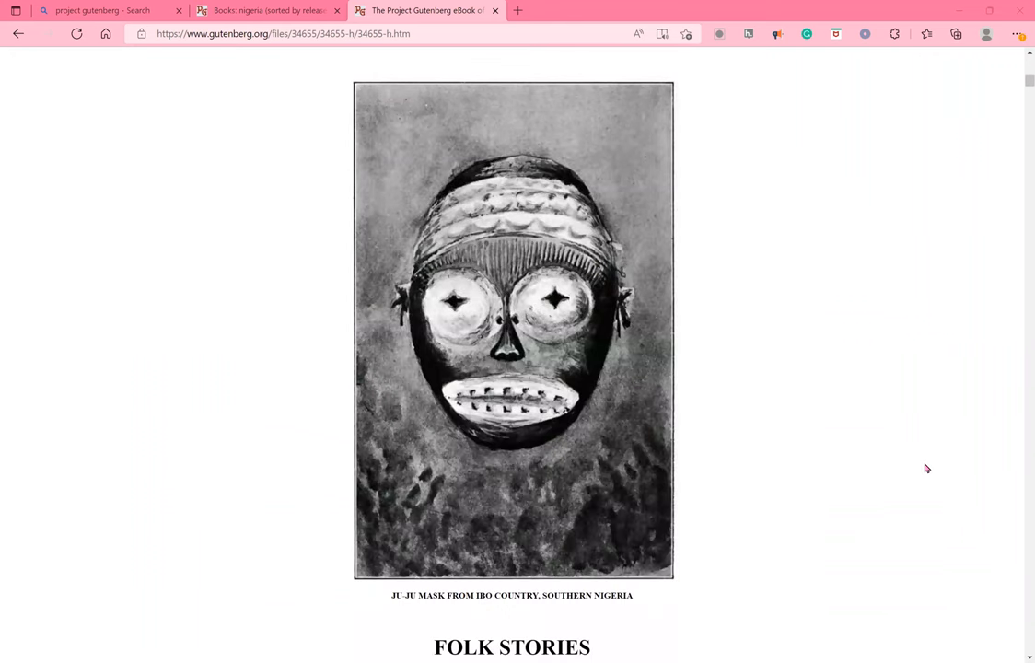
{"action": "scroll", "scroll_direction": "down", "scroll_amount": 3}
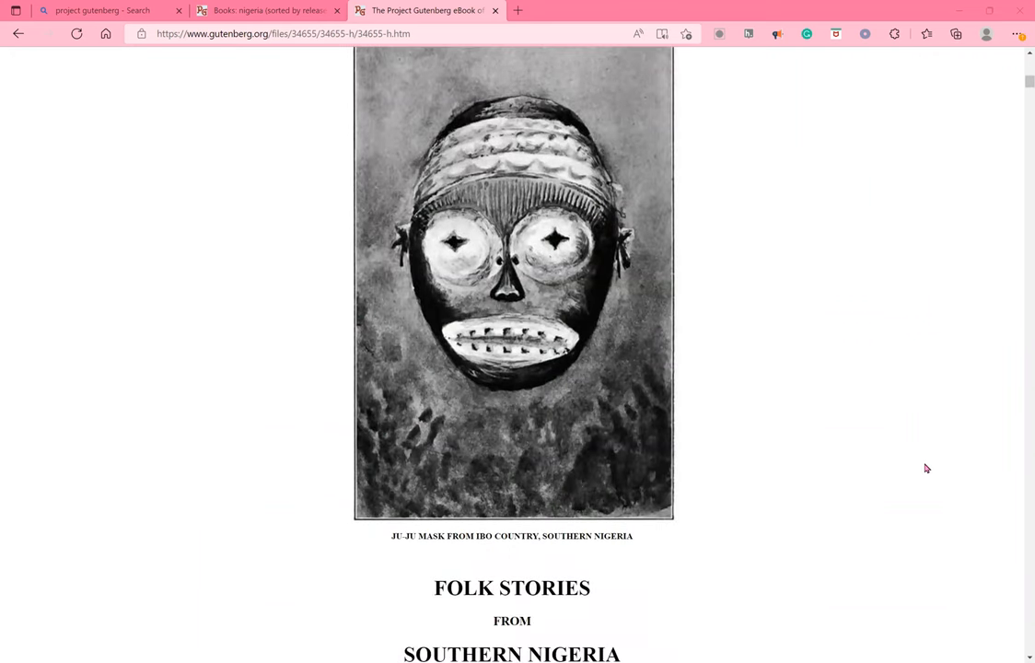
{"action": "scroll", "scroll_direction": "down", "scroll_amount": 3}
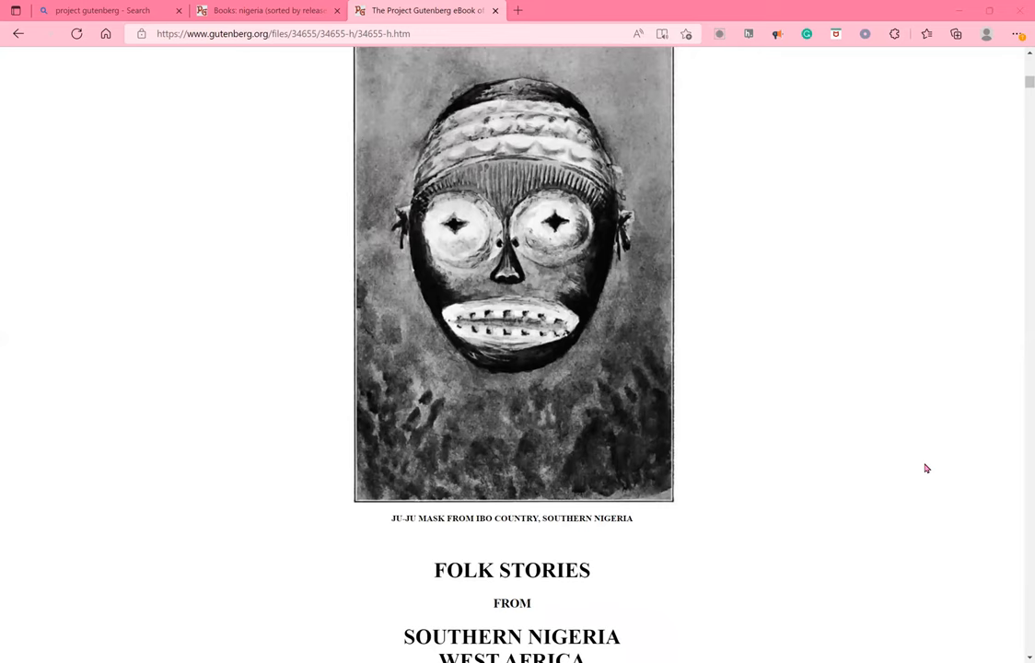
{"action": "scroll", "scroll_direction": "down", "scroll_amount": 3}
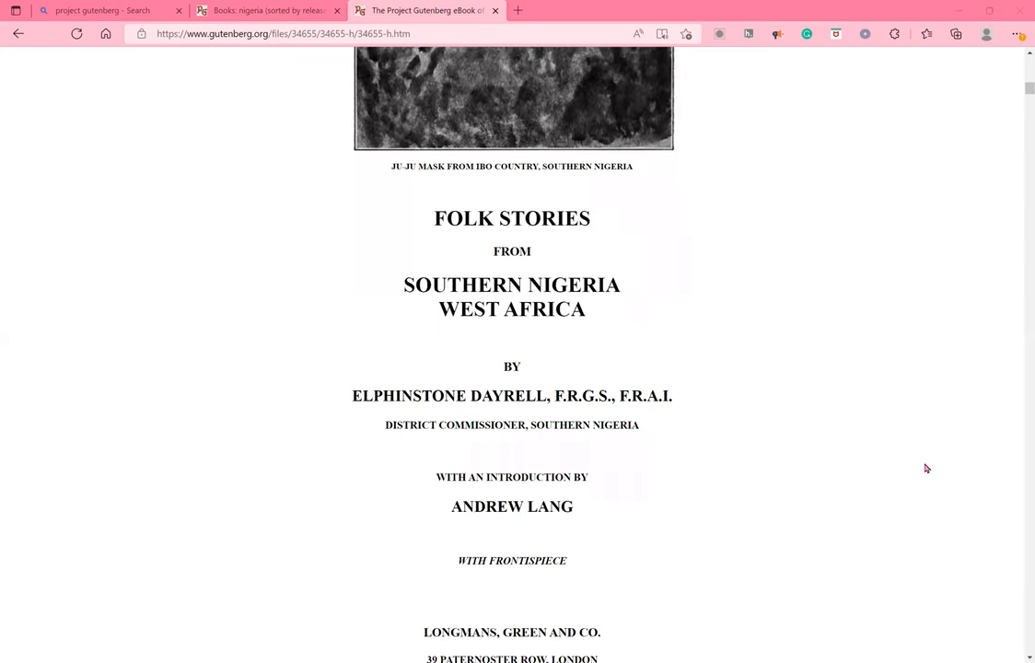
{"action": "scroll", "scroll_direction": "down", "scroll_amount": 3}
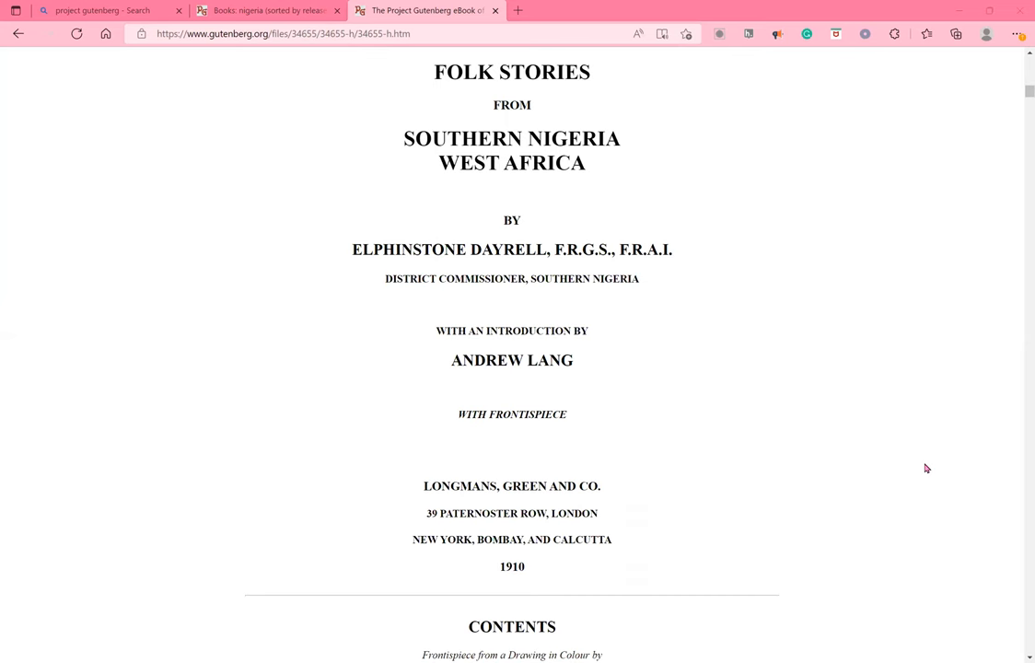
{"action": "scroll", "scroll_direction": "down", "scroll_amount": 3}
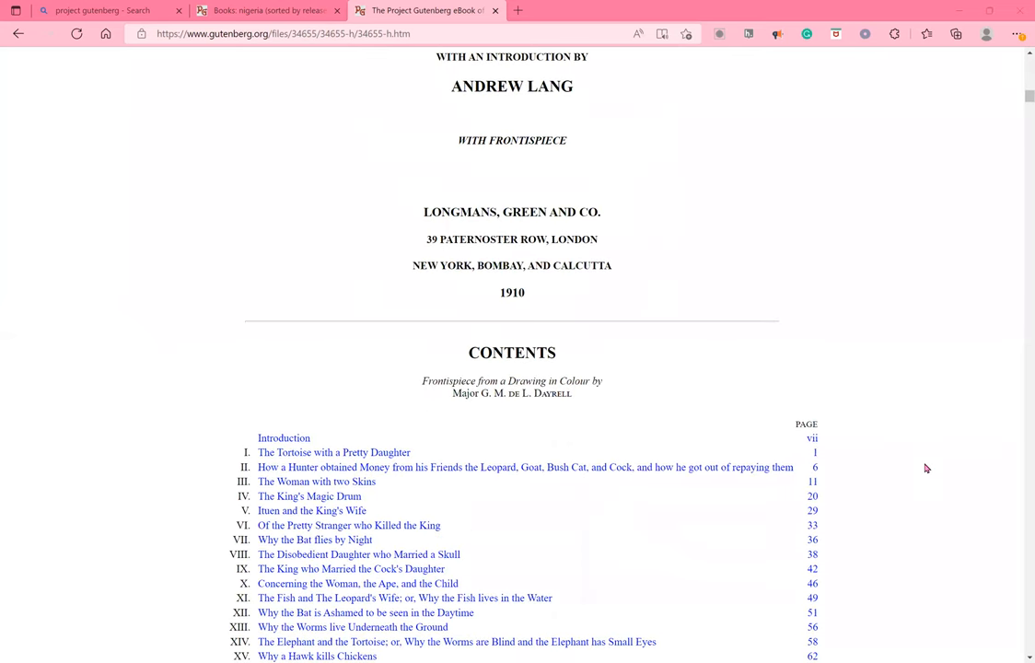
{"action": "scroll", "scroll_direction": "down", "scroll_amount": 3}
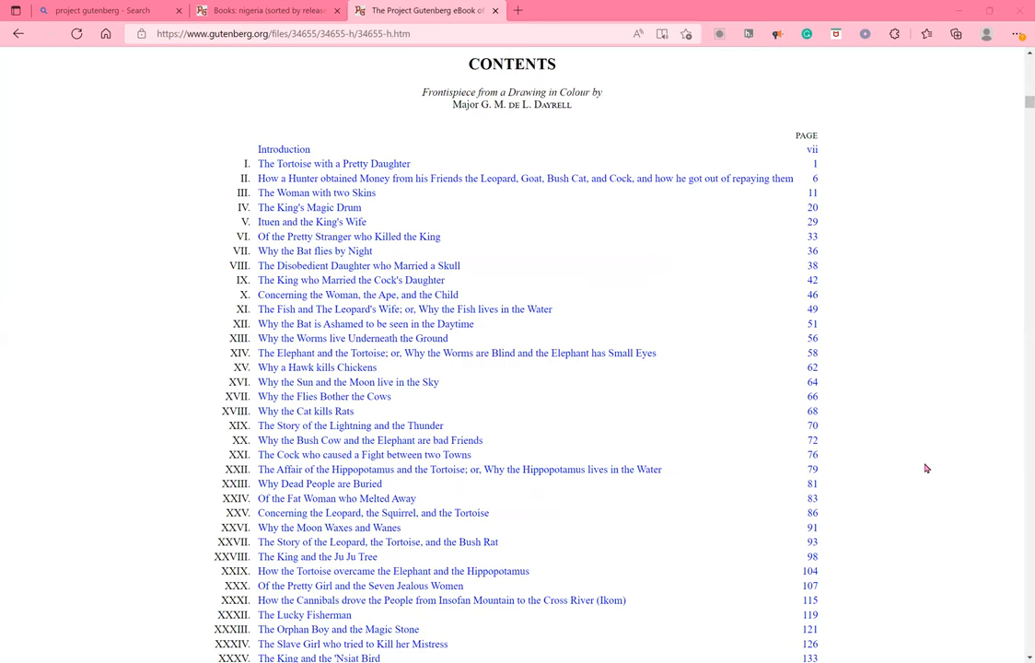
{"action": "scroll", "scroll_direction": "down", "scroll_amount": 3}
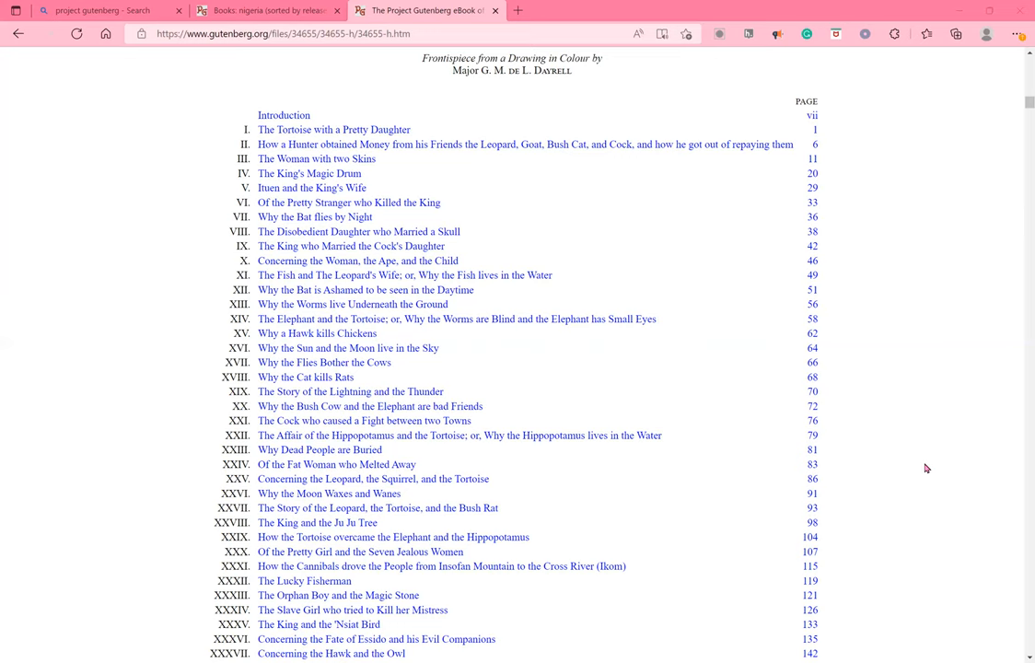
{"action": "scroll", "scroll_direction": "down", "scroll_amount": 3}
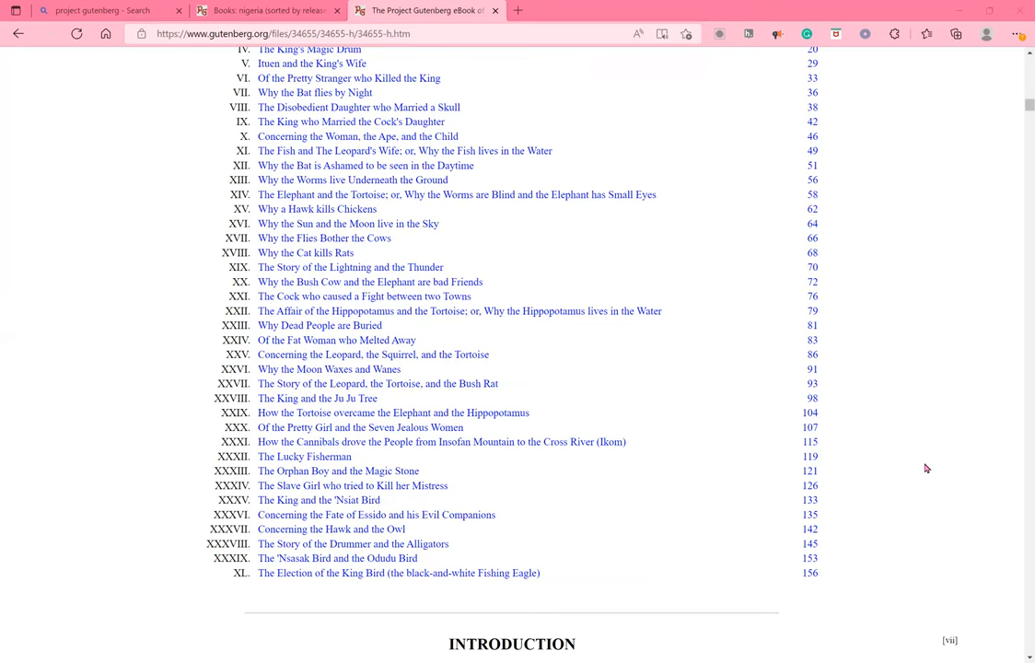
{"action": "scroll", "scroll_direction": "up", "scroll_amount": 3}
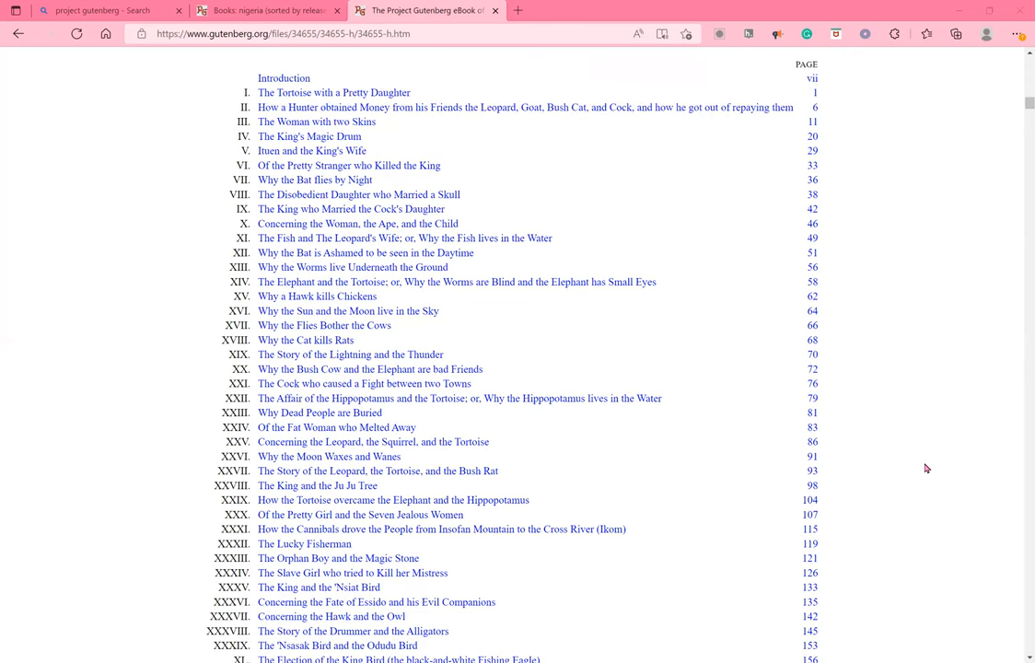
{"action": "scroll", "scroll_direction": "up", "scroll_amount": 3}
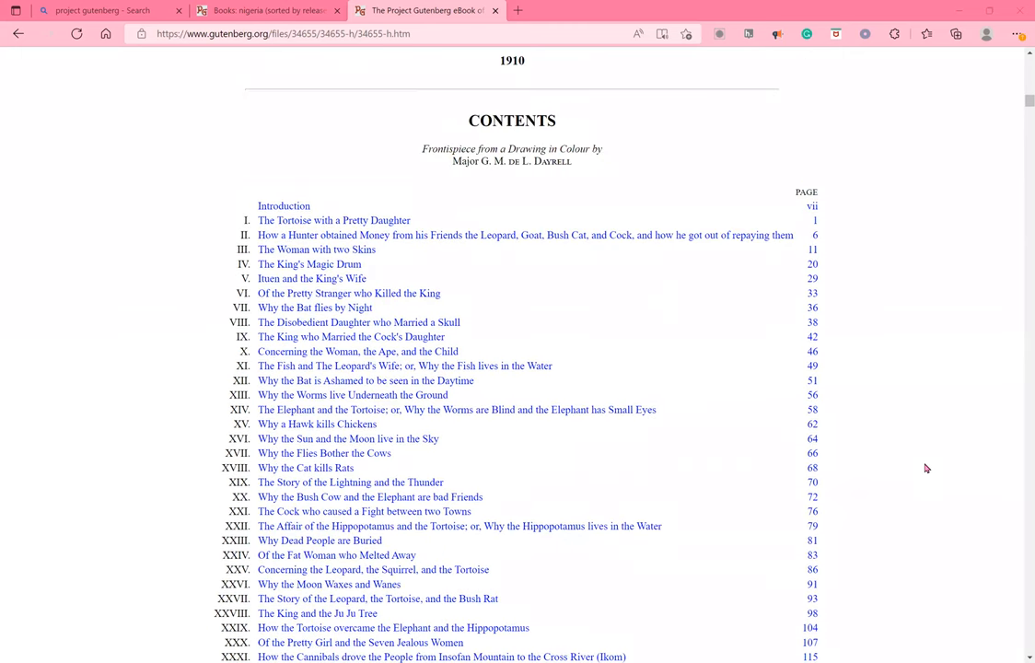
{"action": "scroll", "scroll_direction": "down", "scroll_amount": 3}
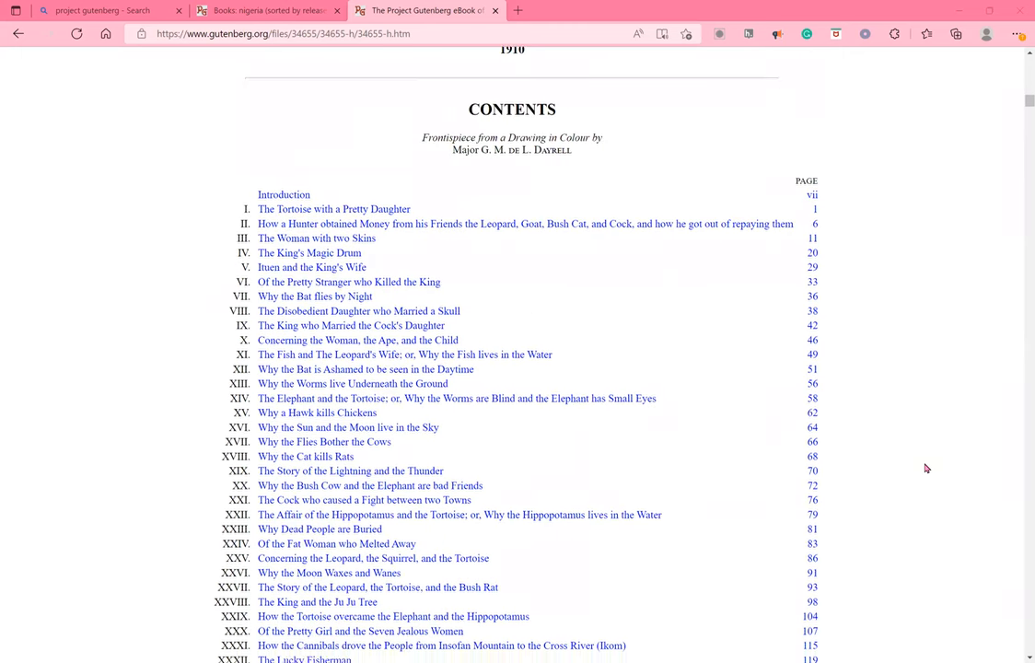
{"action": "scroll", "scroll_direction": "down", "scroll_amount": 3}
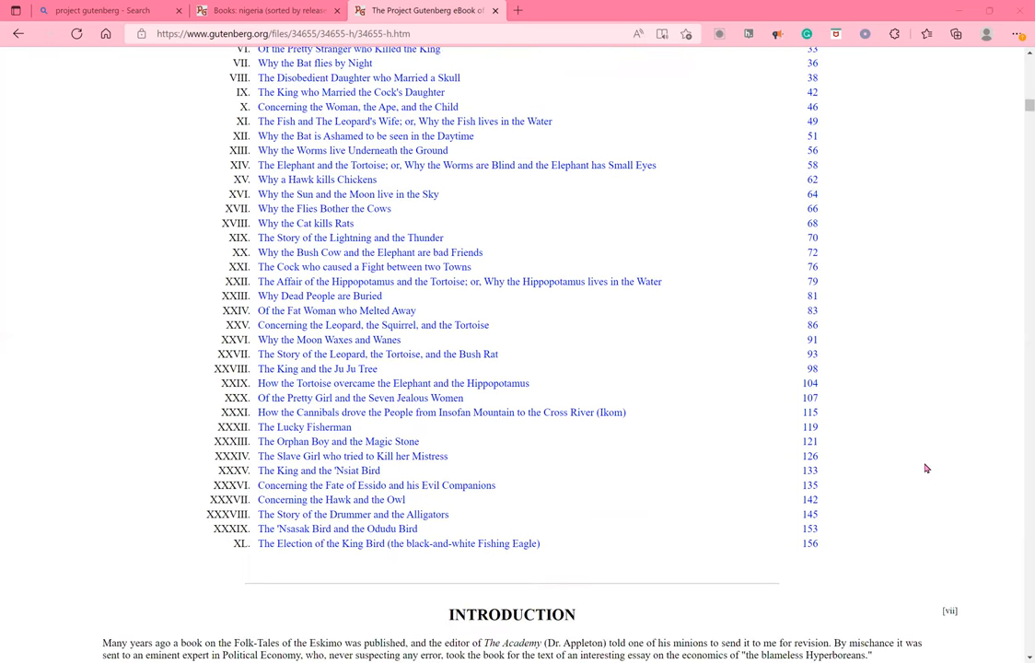
{"action": "scroll", "scroll_direction": "down", "scroll_amount": 3}
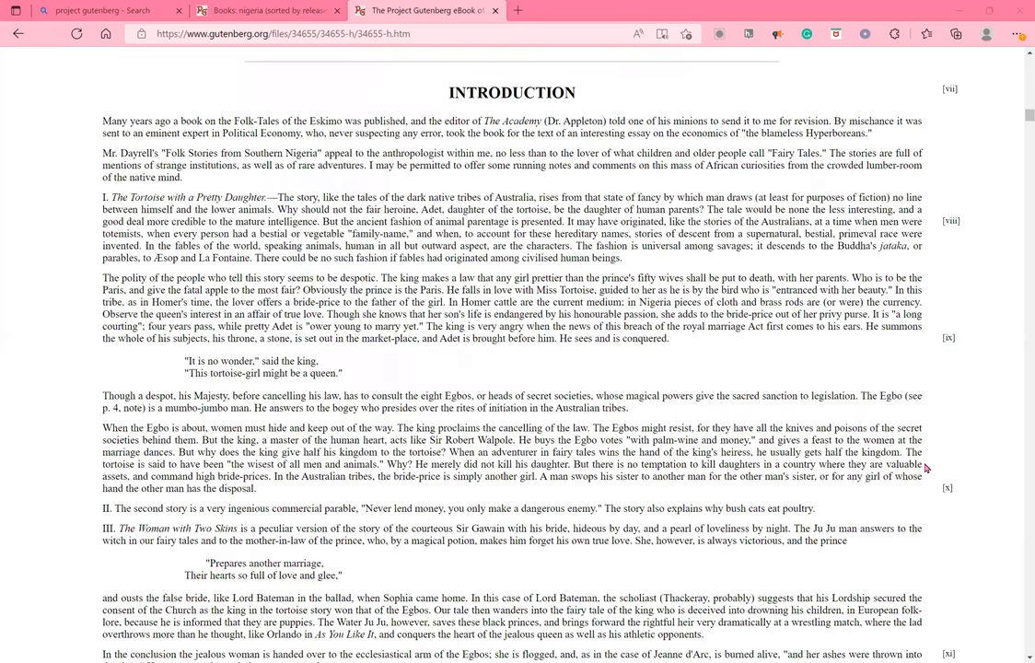
{"action": "mouse_move", "coordinate": [1000, 463]}
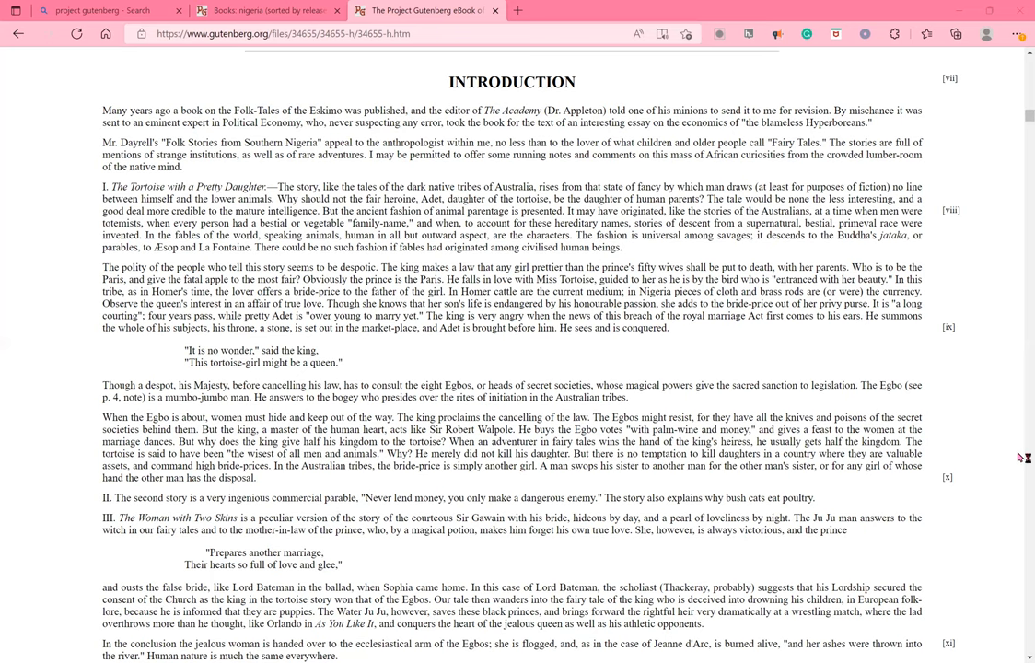
{"action": "mouse_move", "coordinate": [1019, 457]}
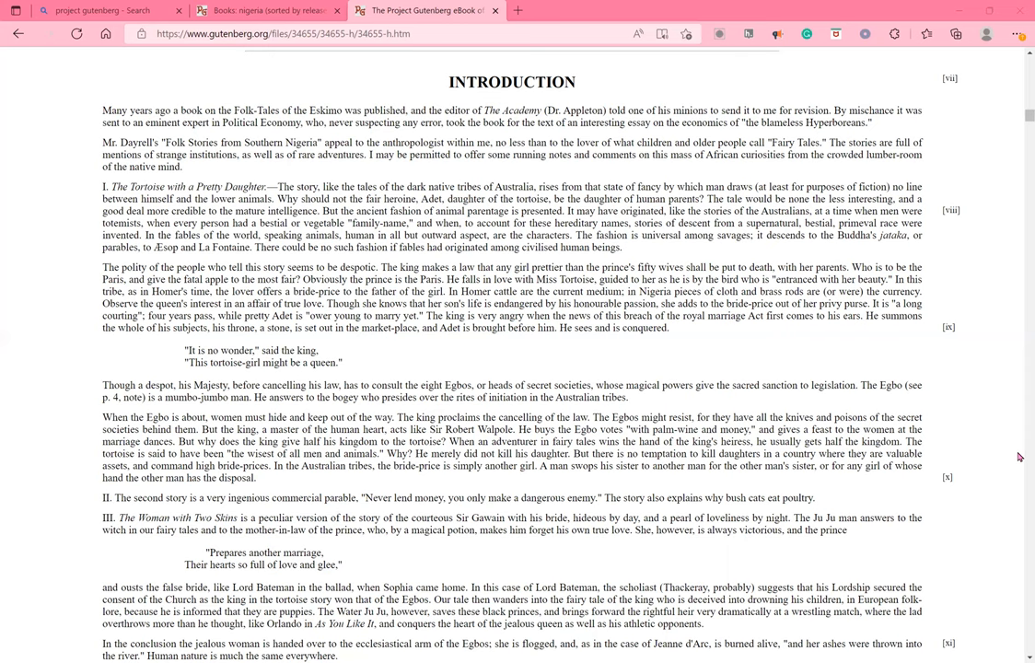
{"action": "scroll", "scroll_direction": "down", "scroll_amount": 3}
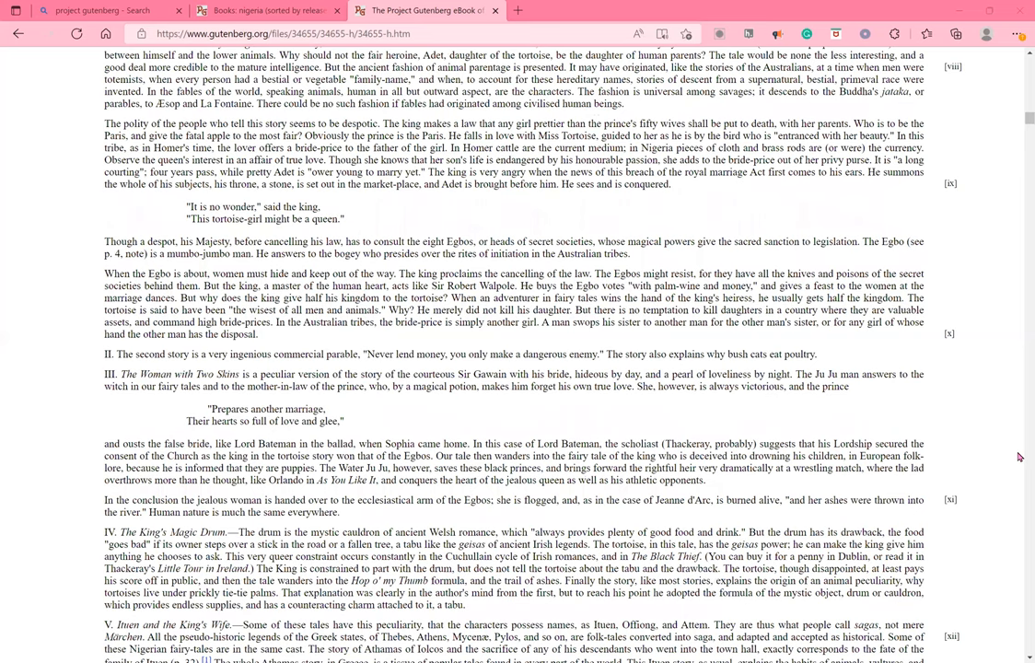
{"action": "scroll", "scroll_direction": "down", "scroll_amount": 3}
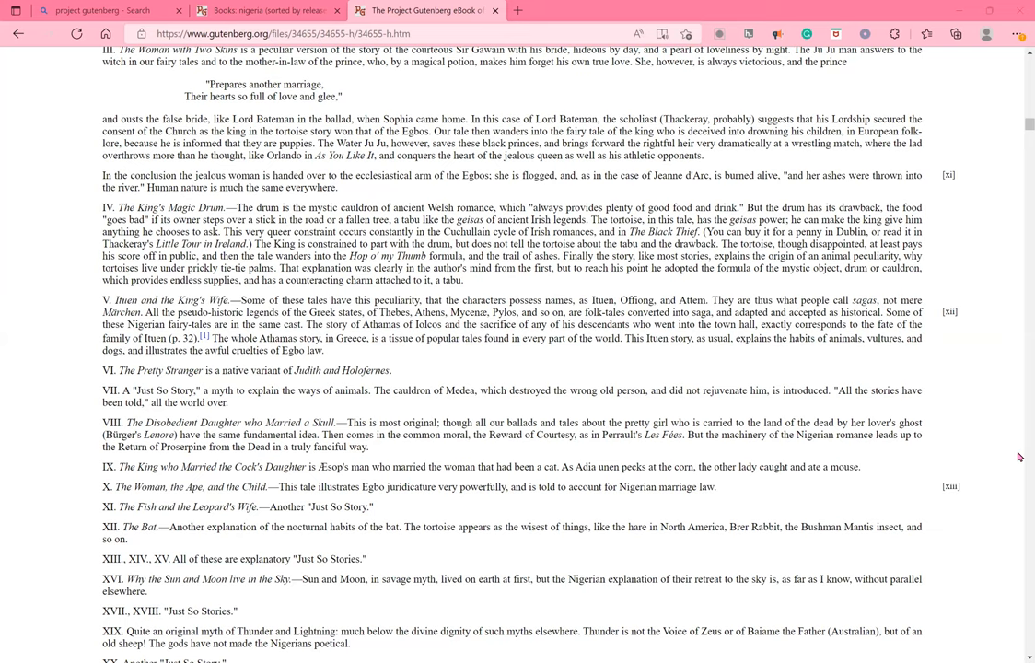
{"action": "scroll", "scroll_direction": "down", "scroll_amount": 3}
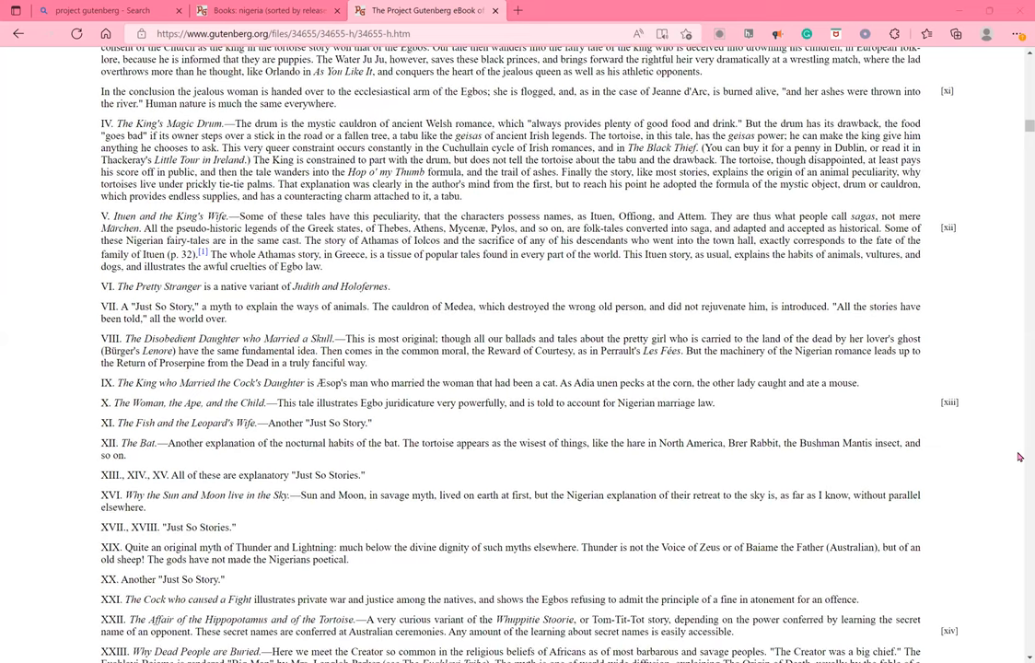
{"action": "mouse_move", "coordinate": [1018, 256]}
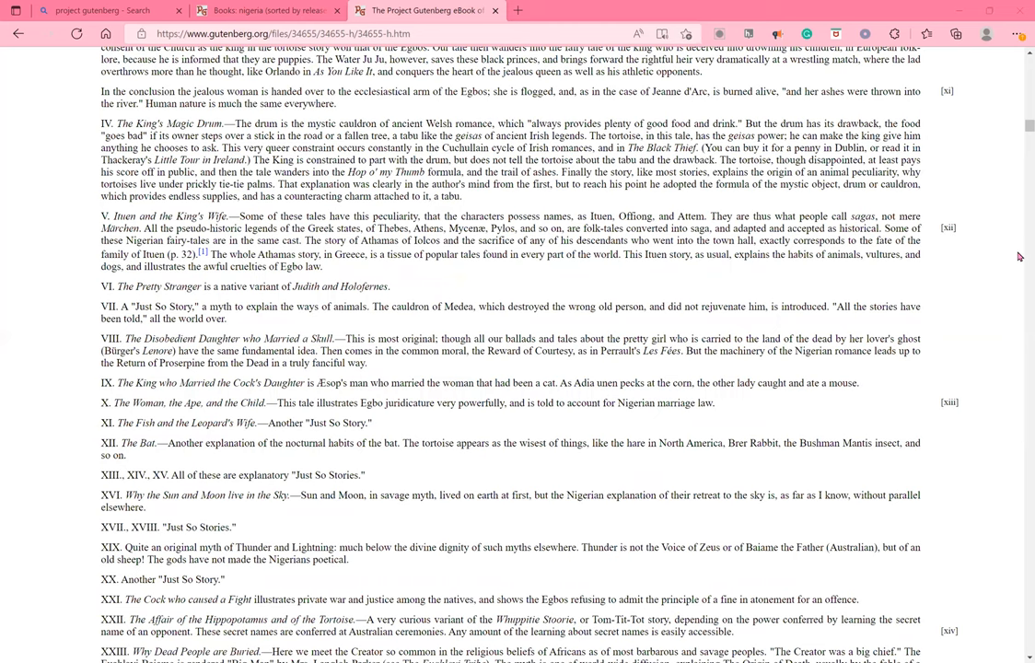
{"action": "mouse_move", "coordinate": [1006, 362]}
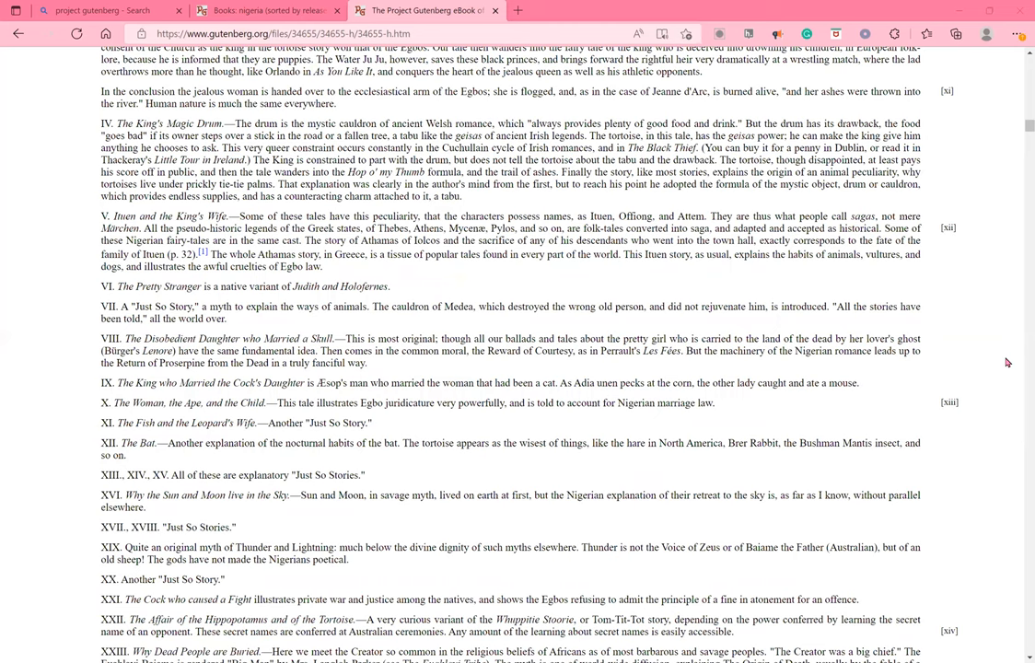
{"action": "scroll", "scroll_direction": "down", "scroll_amount": 3}
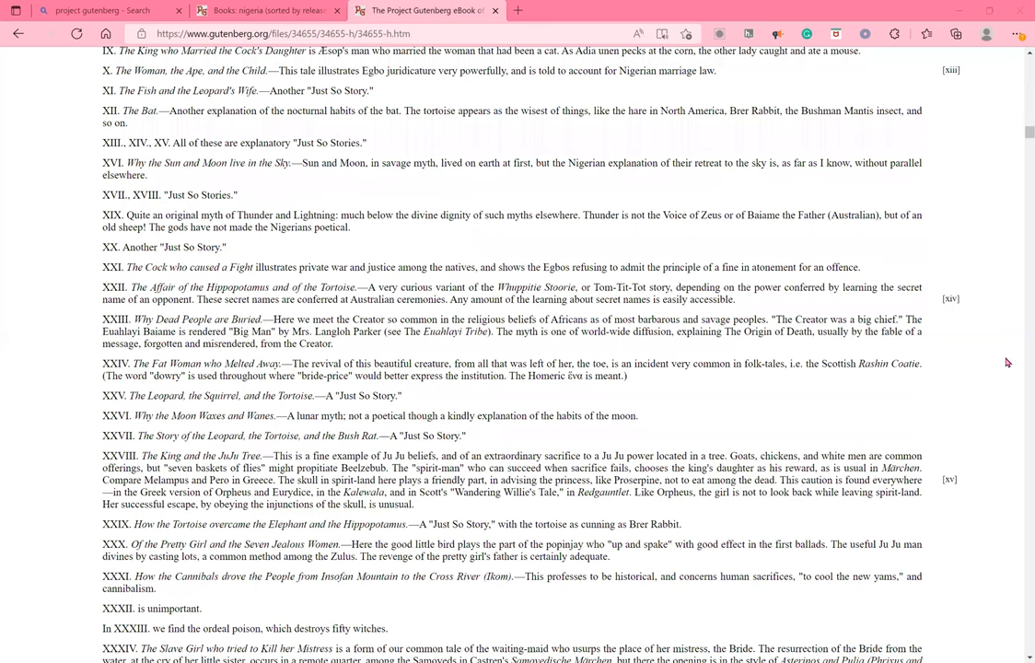
{"action": "scroll", "scroll_direction": "down", "scroll_amount": 3}
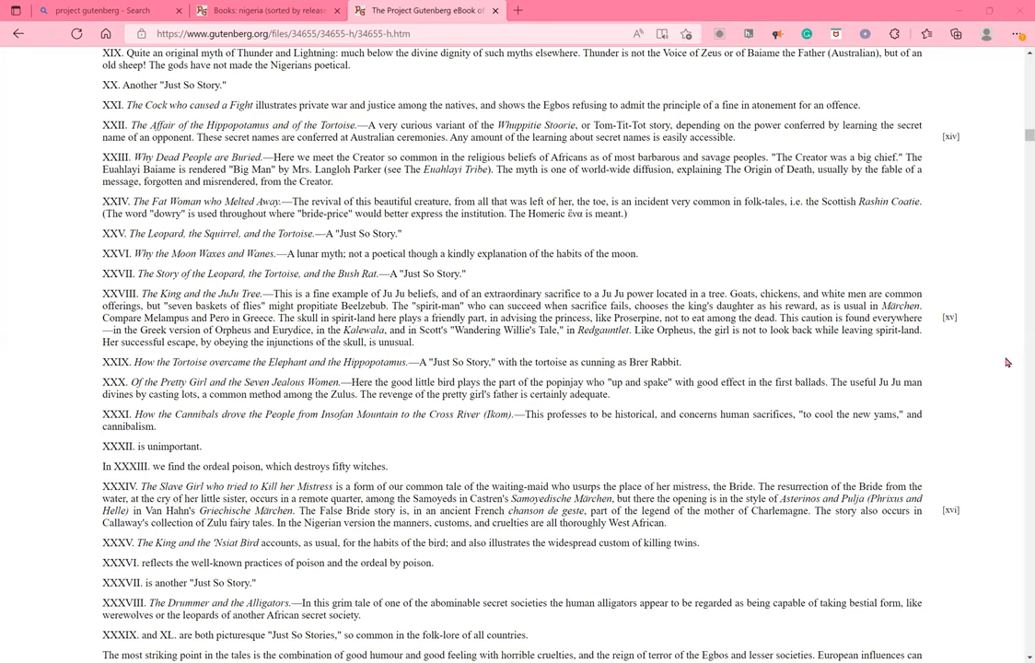
{"action": "mouse_move", "coordinate": [1018, 346]}
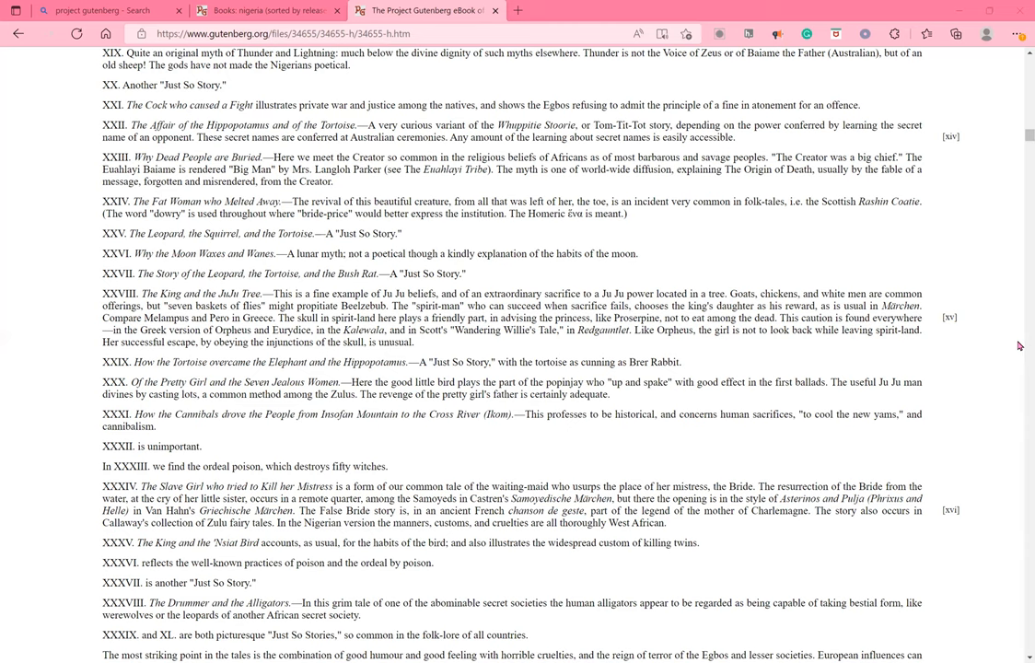
{"action": "scroll", "scroll_direction": "down", "scroll_amount": 3}
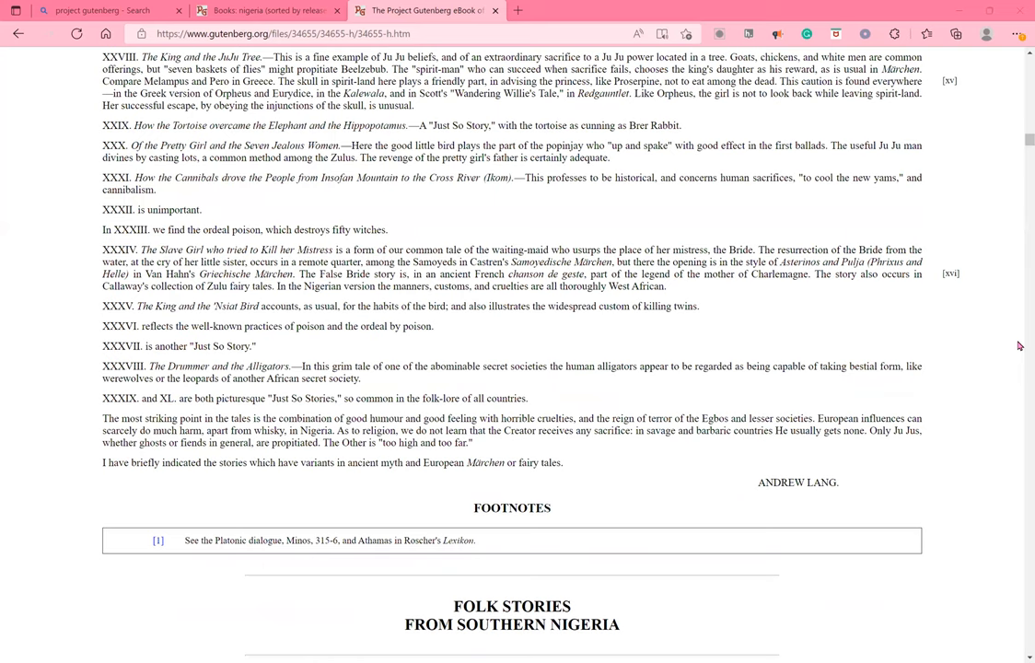
{"action": "scroll", "scroll_direction": "down", "scroll_amount": 3}
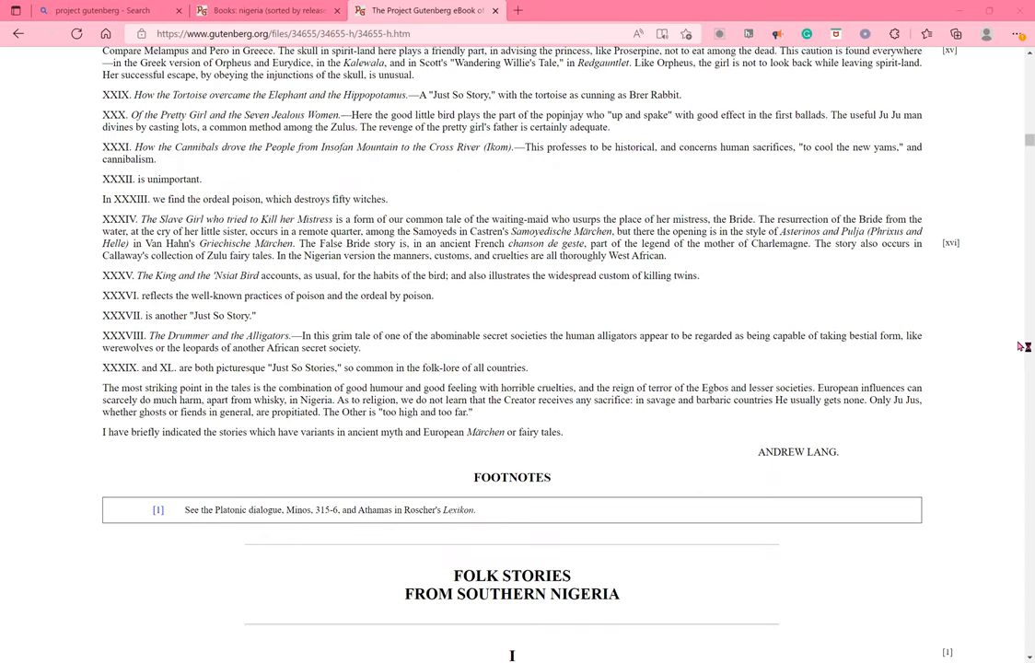
{"action": "mouse_move", "coordinate": [1019, 345]}
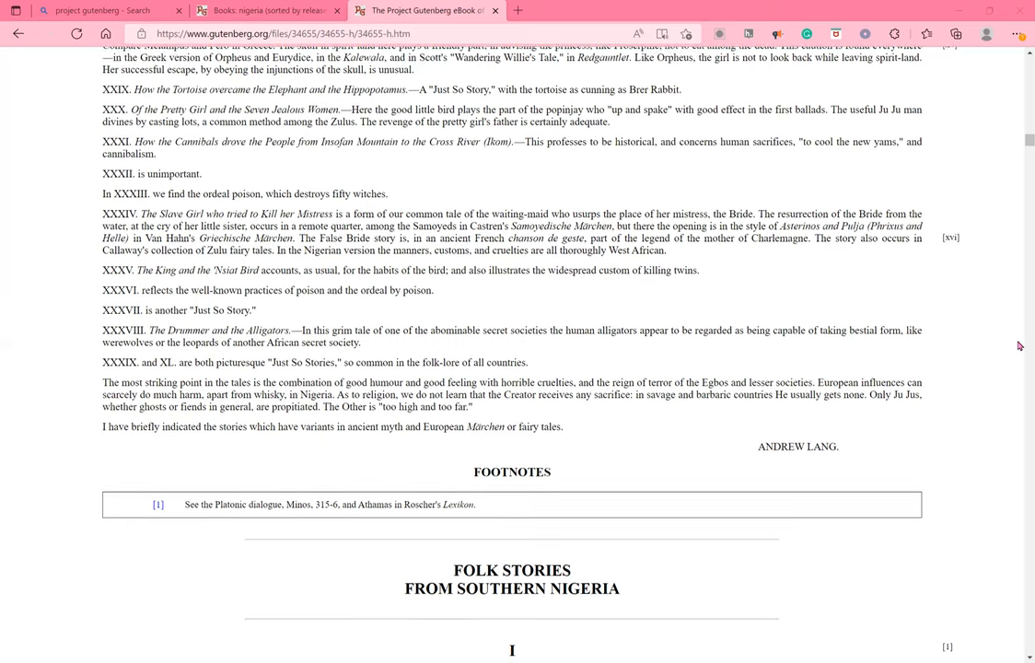
{"action": "scroll", "scroll_direction": "down", "scroll_amount": 3}
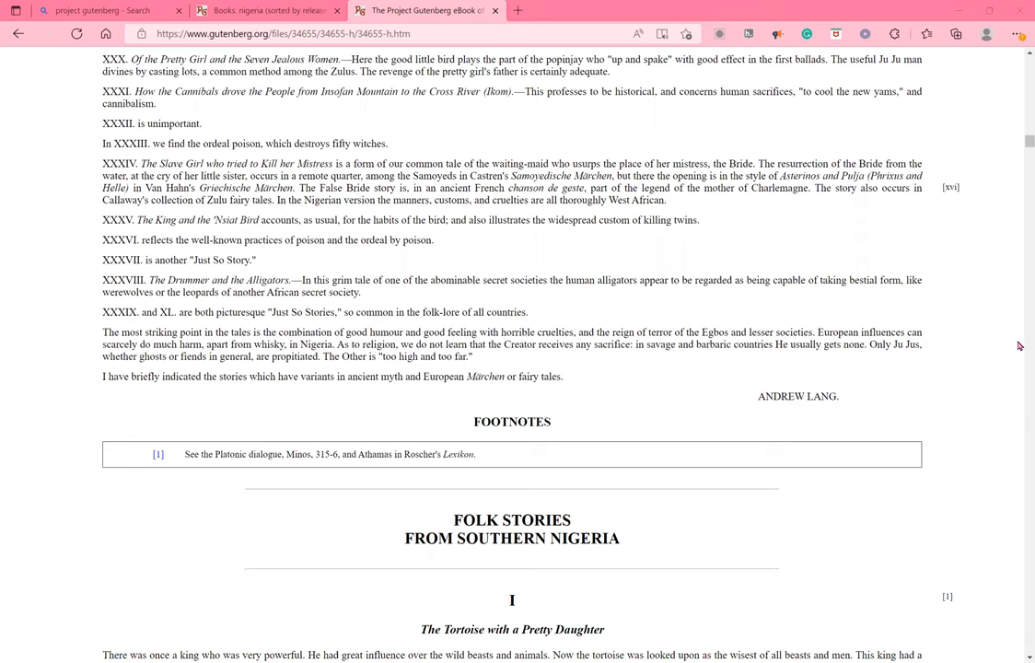
{"action": "mouse_move", "coordinate": [696, 231]}
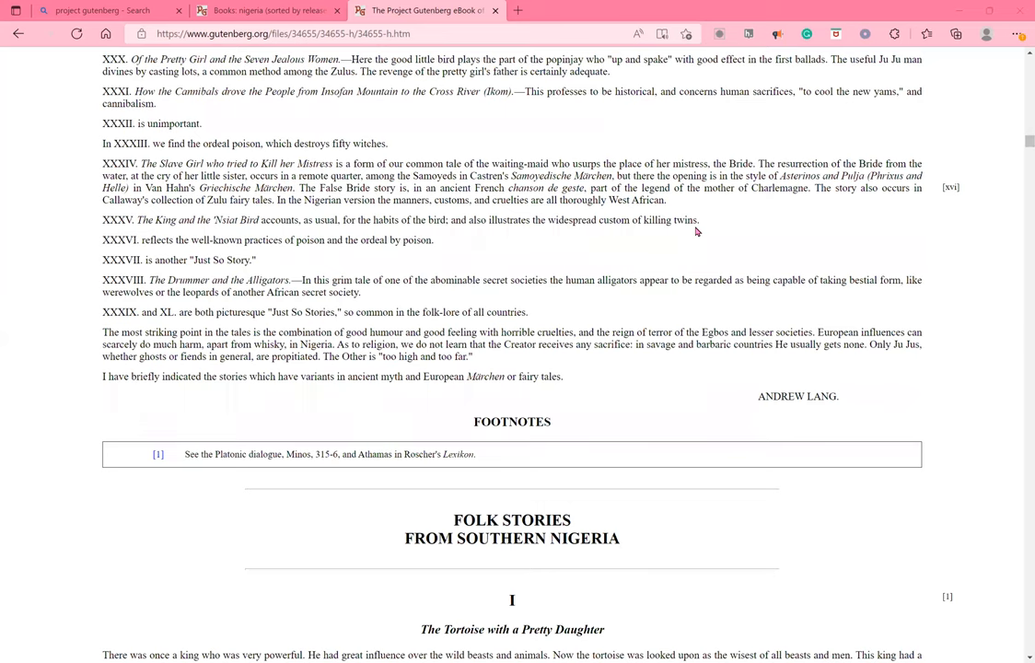
{"action": "scroll", "scroll_direction": "down", "scroll_amount": 3}
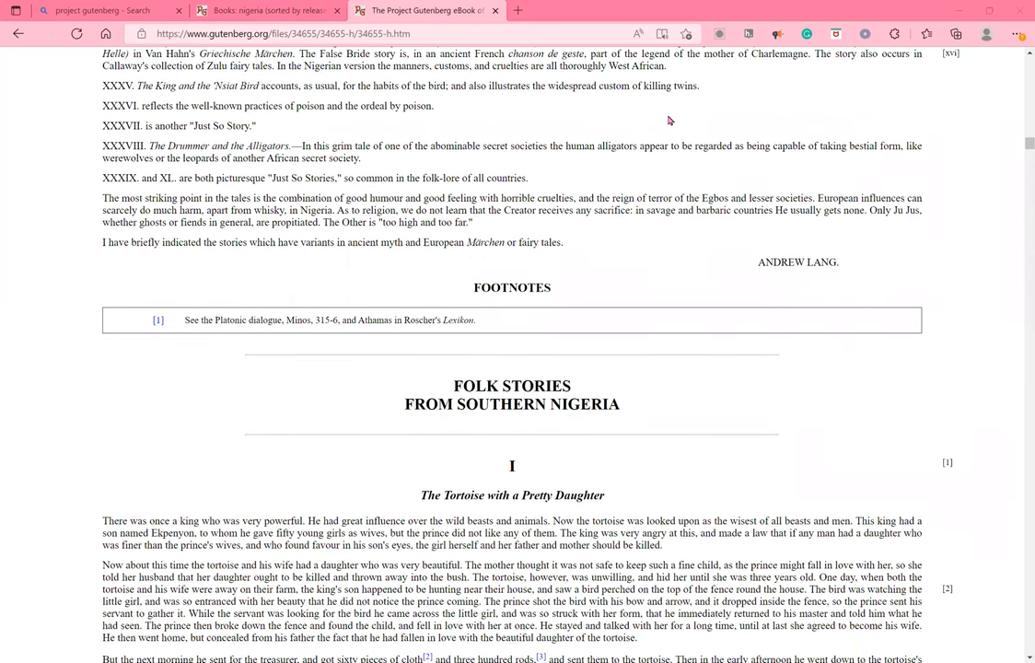
{"action": "mouse_move", "coordinate": [604, 214]}
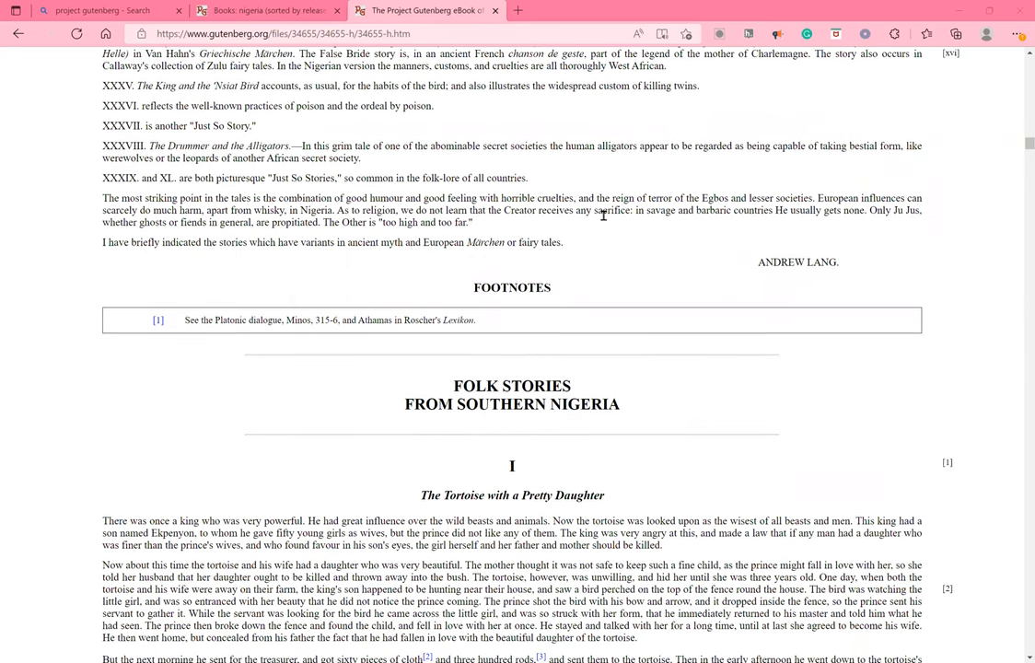
{"action": "mouse_move", "coordinate": [617, 108]}
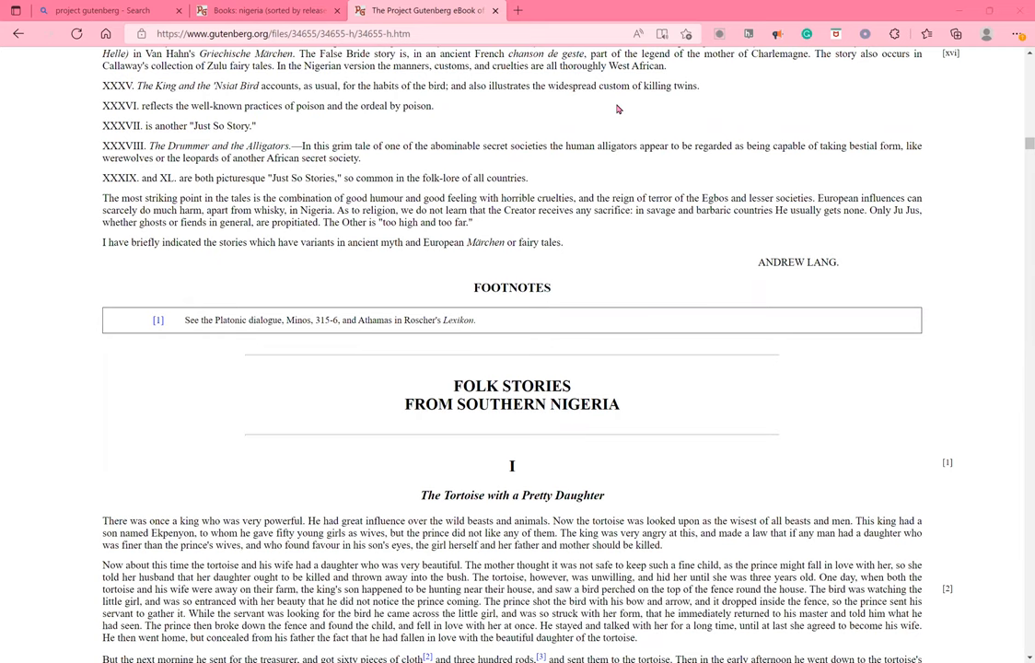
{"action": "mouse_move", "coordinate": [624, 85]}
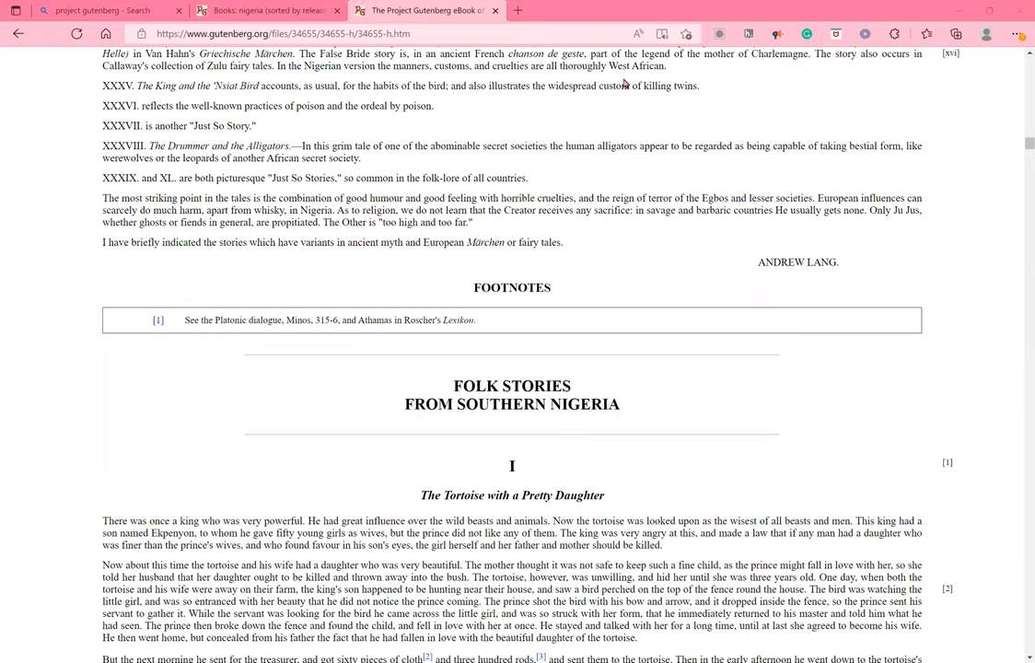